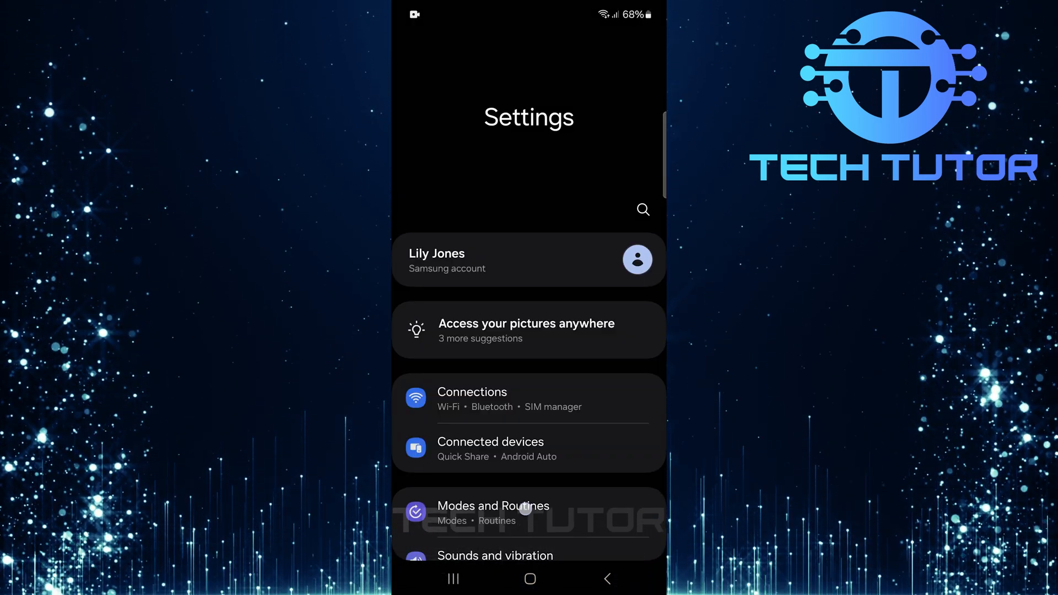
# Reach the Vision enhancements page inside Accessibility settings
pyautogui.scroll(-3)
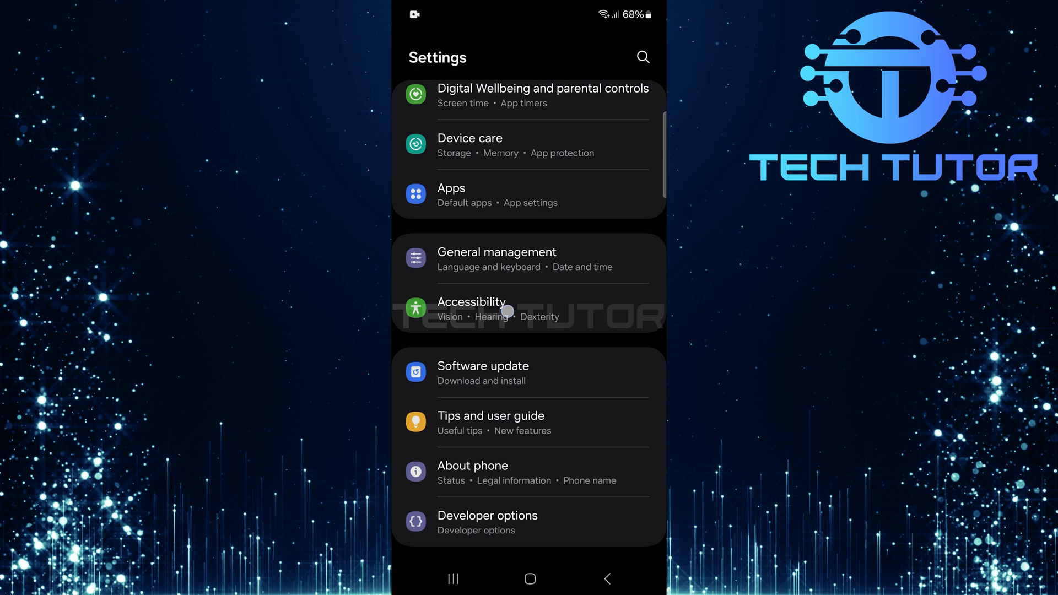
pyautogui.click(471, 302)
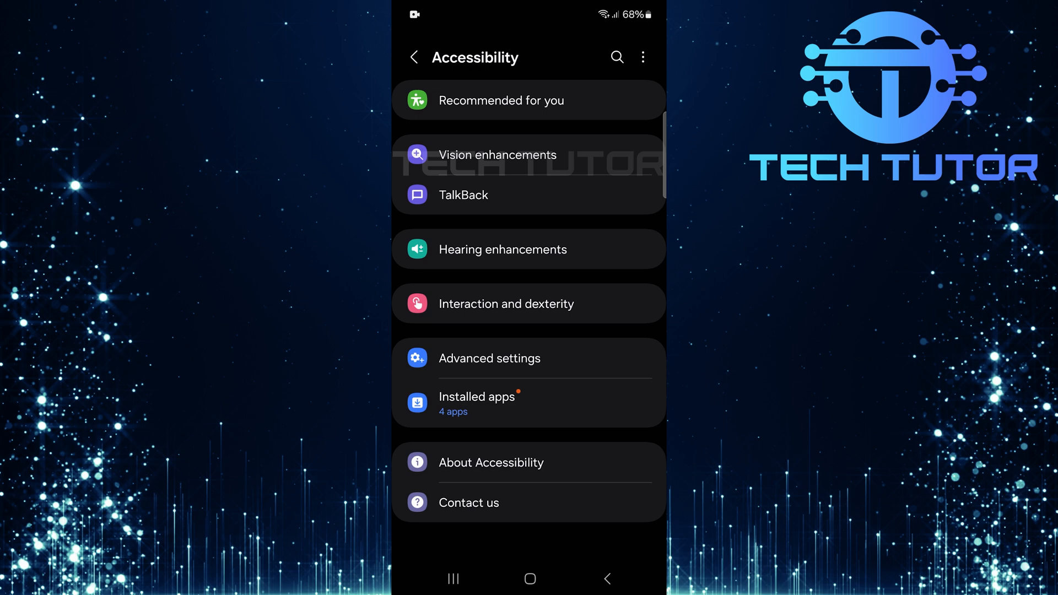
pyautogui.click(497, 154)
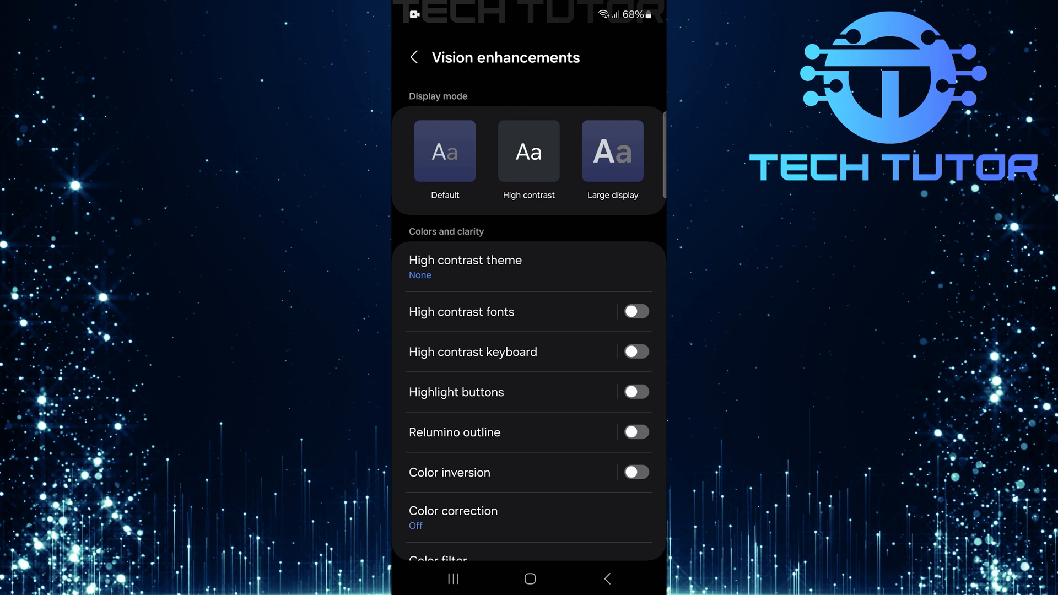
# Switch on the Reduce animations toggle further down the Vision enhancements page
pyautogui.scroll(-3)
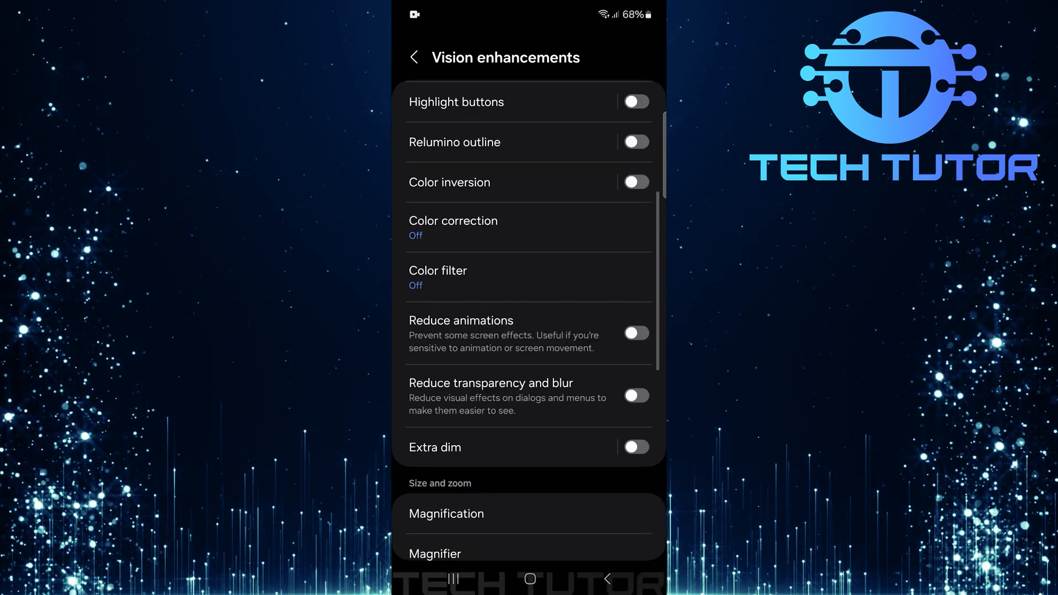
pyautogui.scroll(-3)
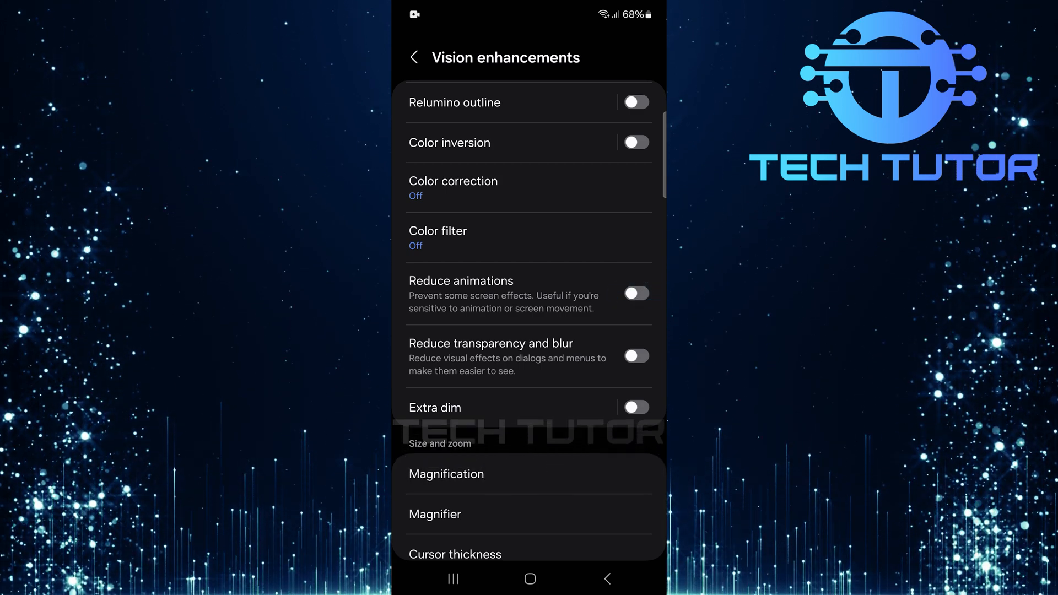
pyautogui.click(637, 293)
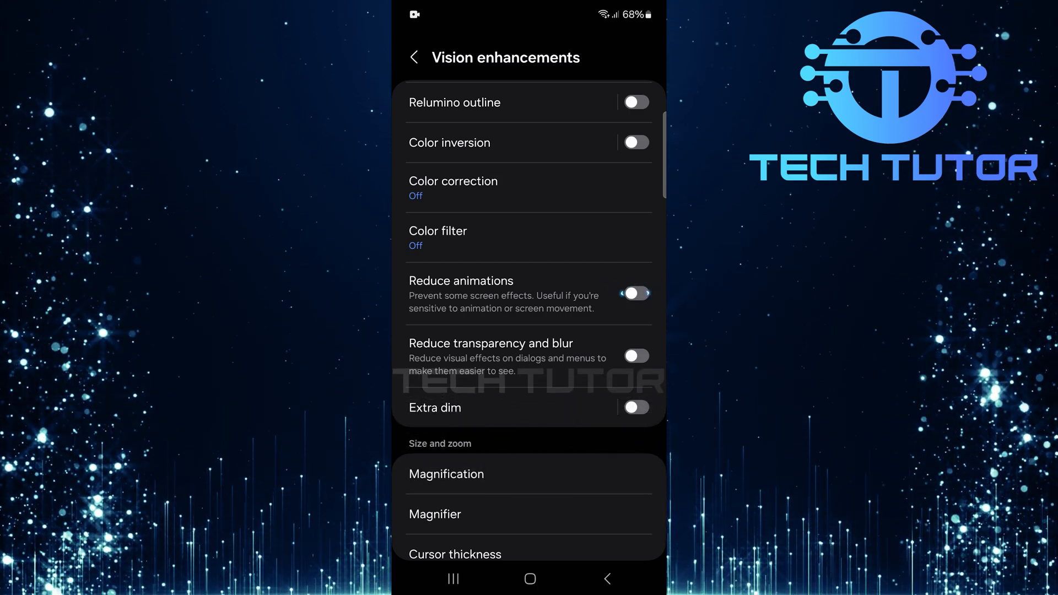
pyautogui.click(636, 293)
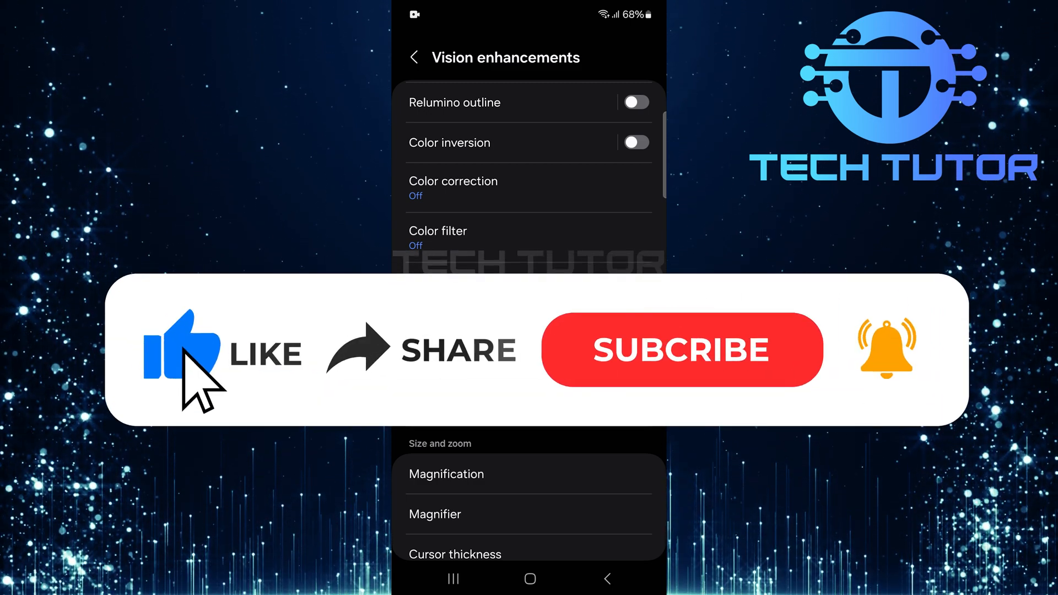
pyautogui.moveTo(420, 373)
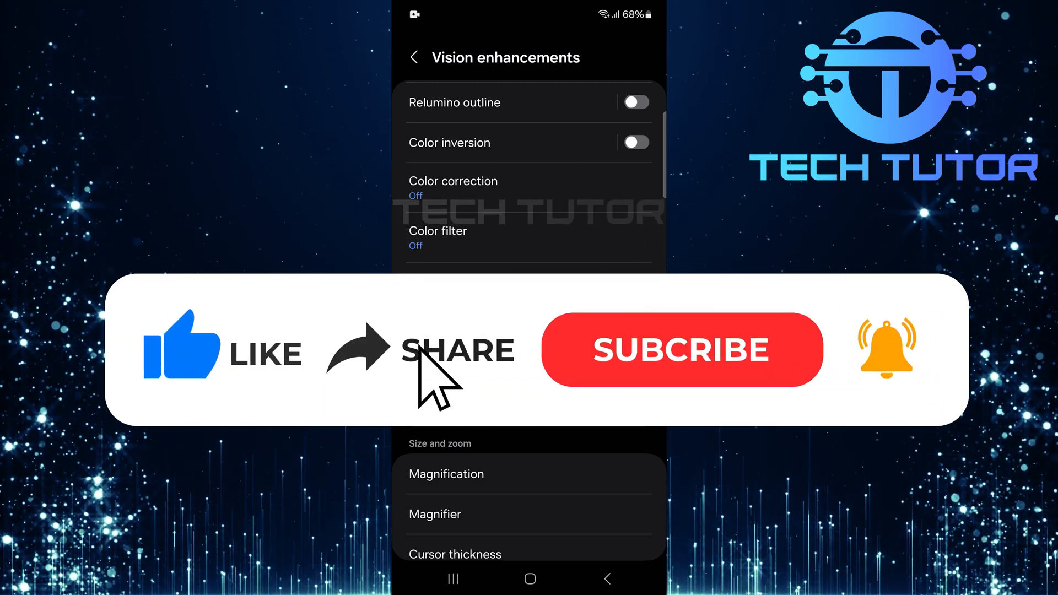